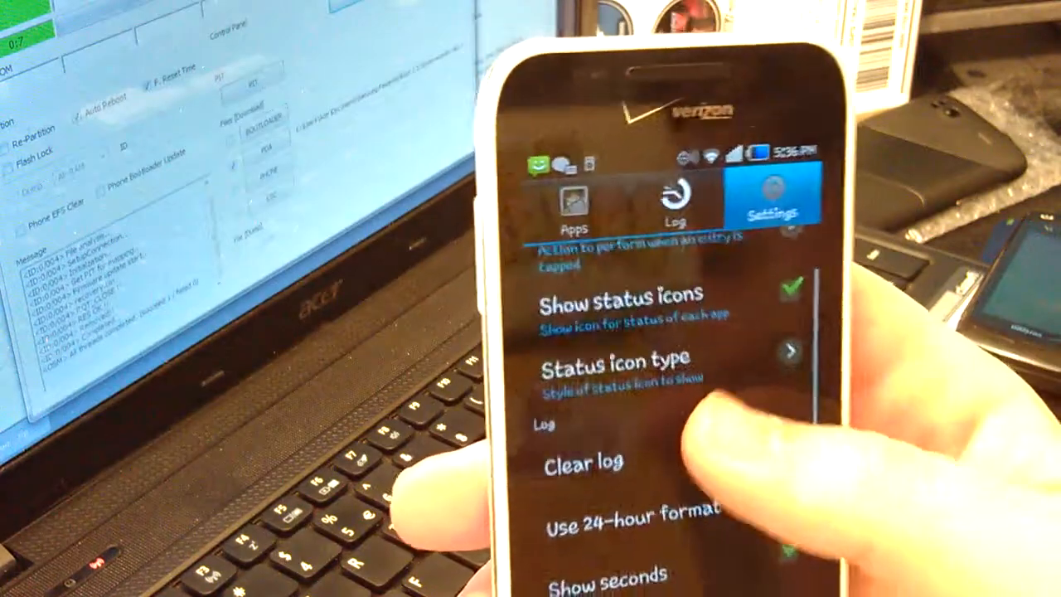
{"action": "scroll", "scroll_direction": "down", "scroll_amount": 3}
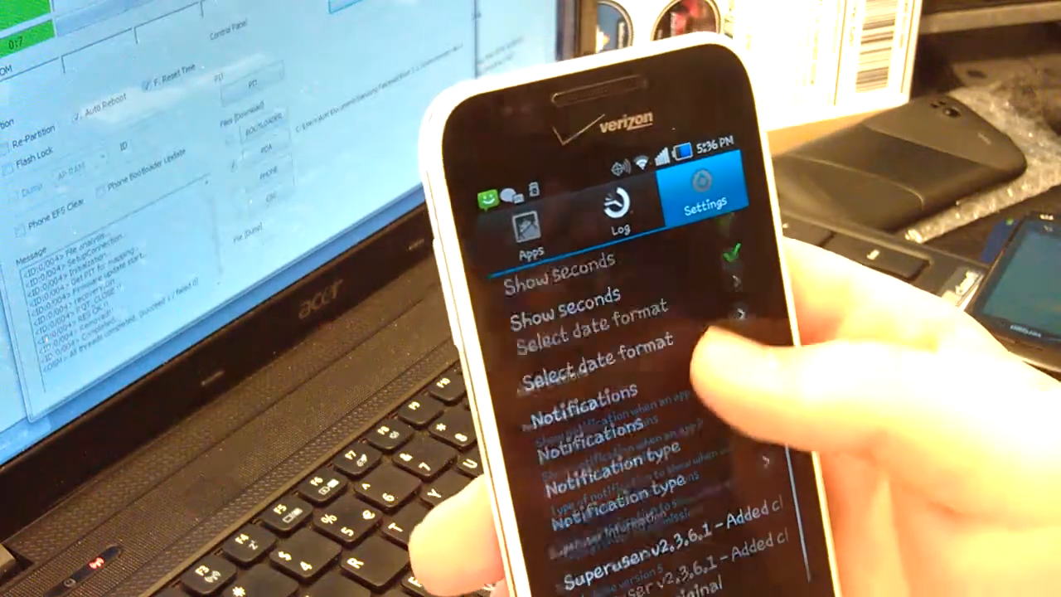